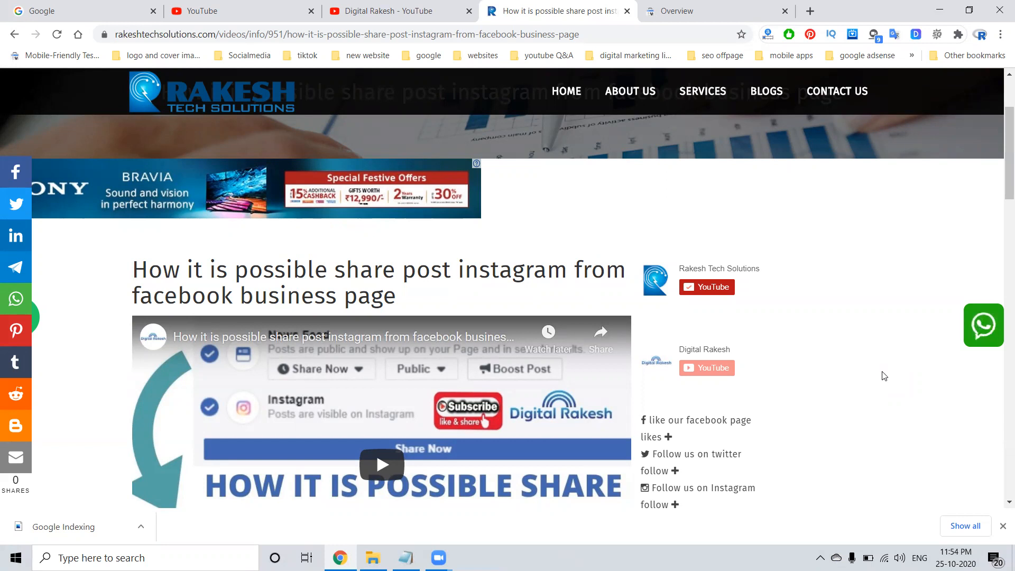
{"action": "mouse_move", "coordinate": [530, 230]}
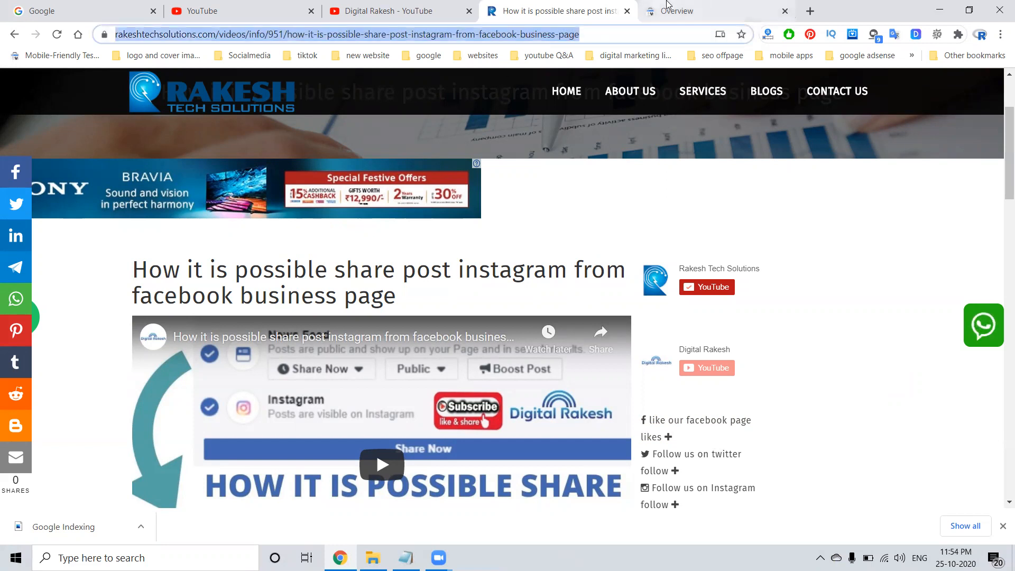
Submit the blog video page's address for inspection in the Search Console URL inspection bar
{"action": "left_click", "coordinate": [677, 11]}
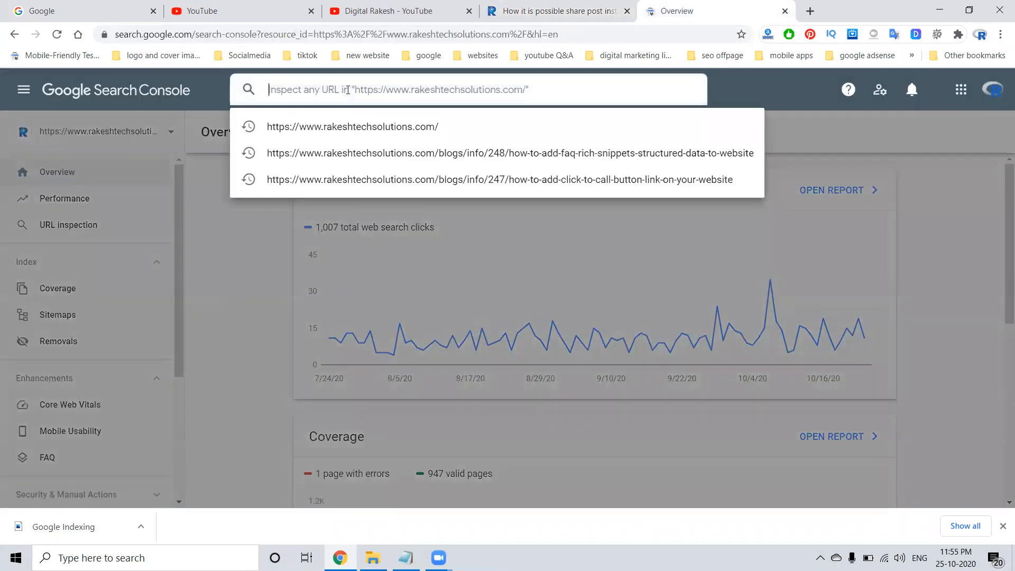
{"action": "left_click", "coordinate": [118, 237]}
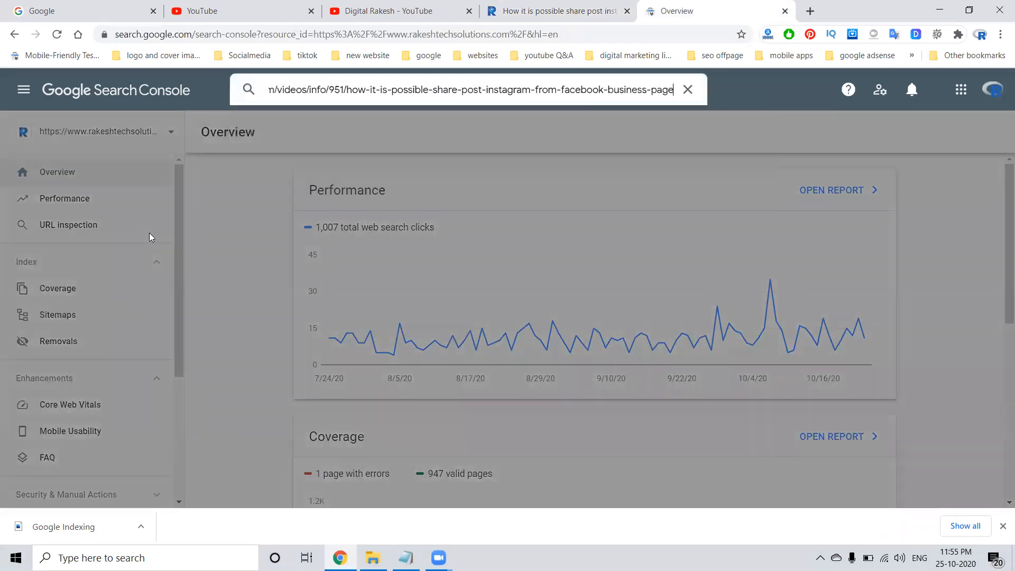
{"action": "key", "text": "Enter"}
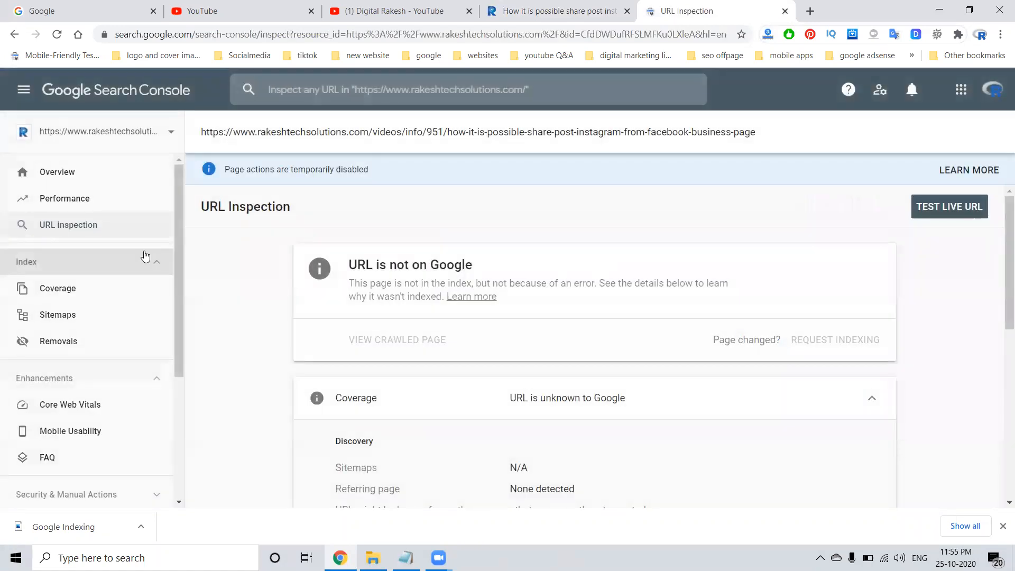
{"action": "mouse_move", "coordinate": [319, 184]}
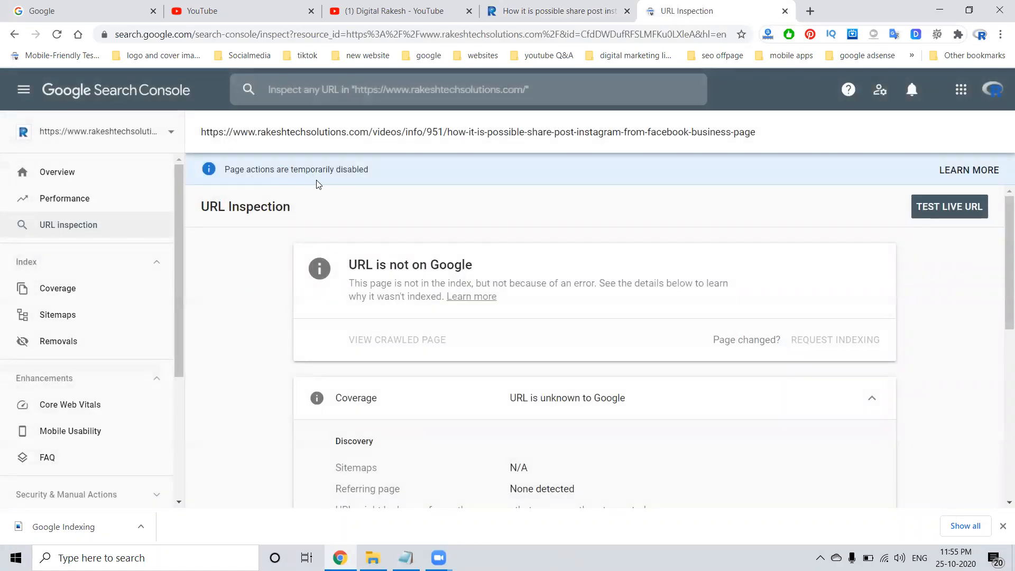
{"action": "mouse_move", "coordinate": [368, 179]}
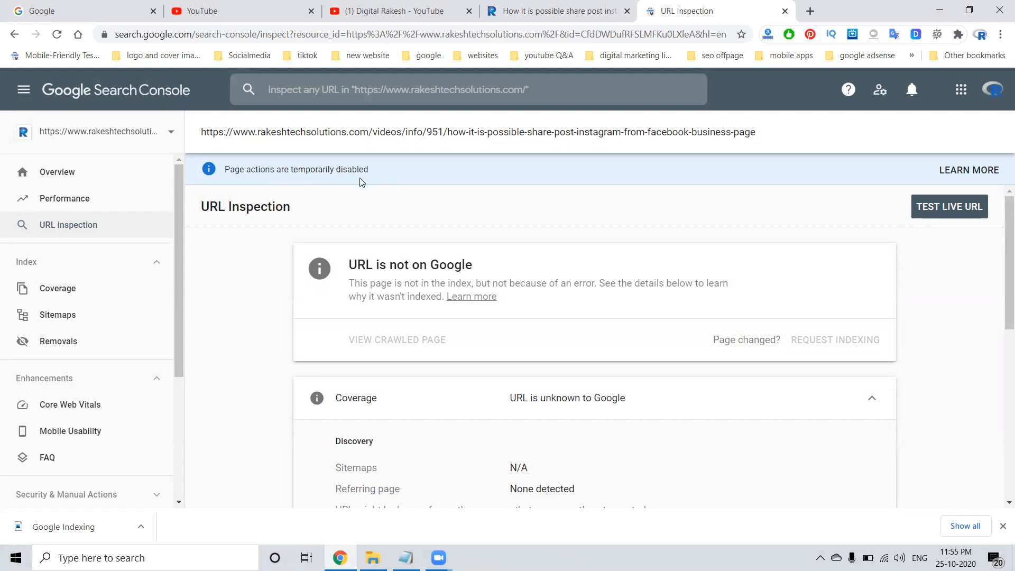
{"action": "mouse_move", "coordinate": [929, 215]}
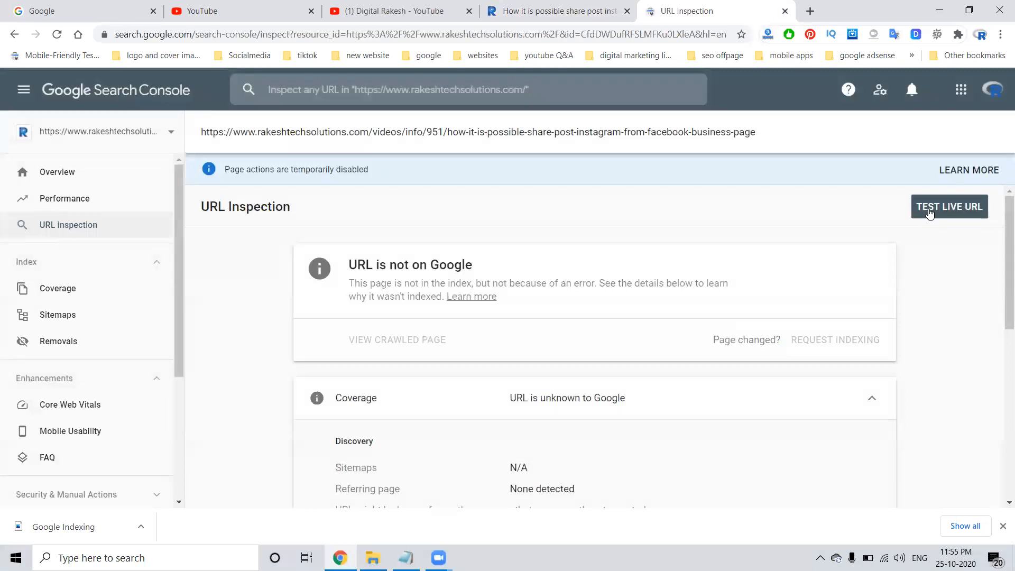
Start the TEST LIVE URL check on the inspected blog video page
{"action": "left_click", "coordinate": [949, 206]}
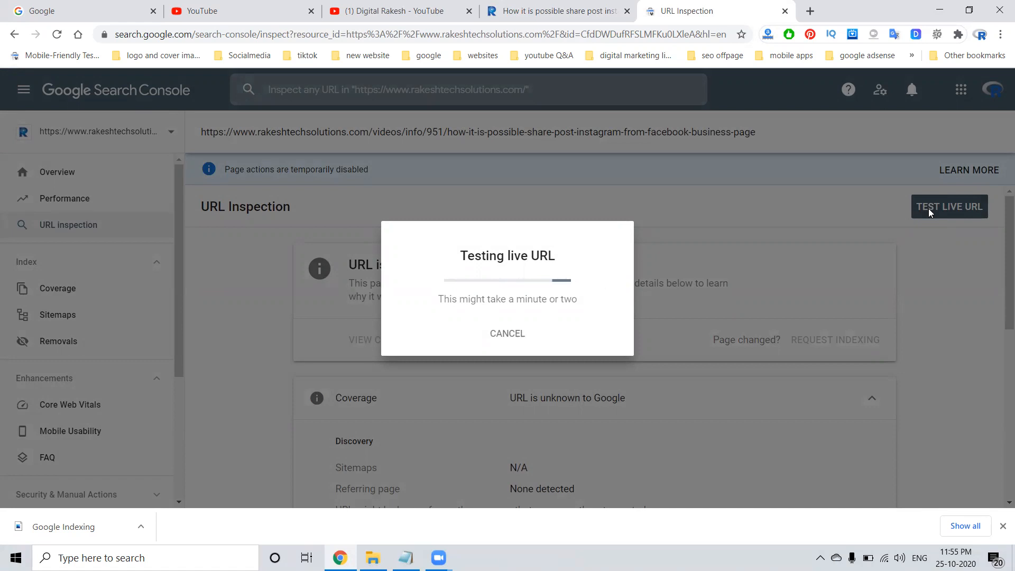
{"action": "mouse_move", "coordinate": [831, 326]}
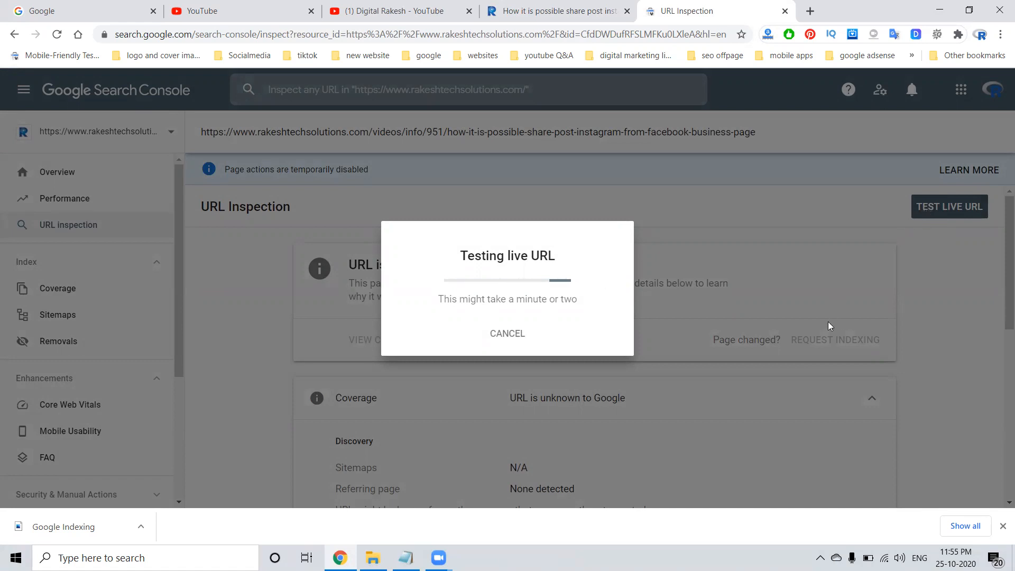
{"action": "mouse_move", "coordinate": [827, 342]}
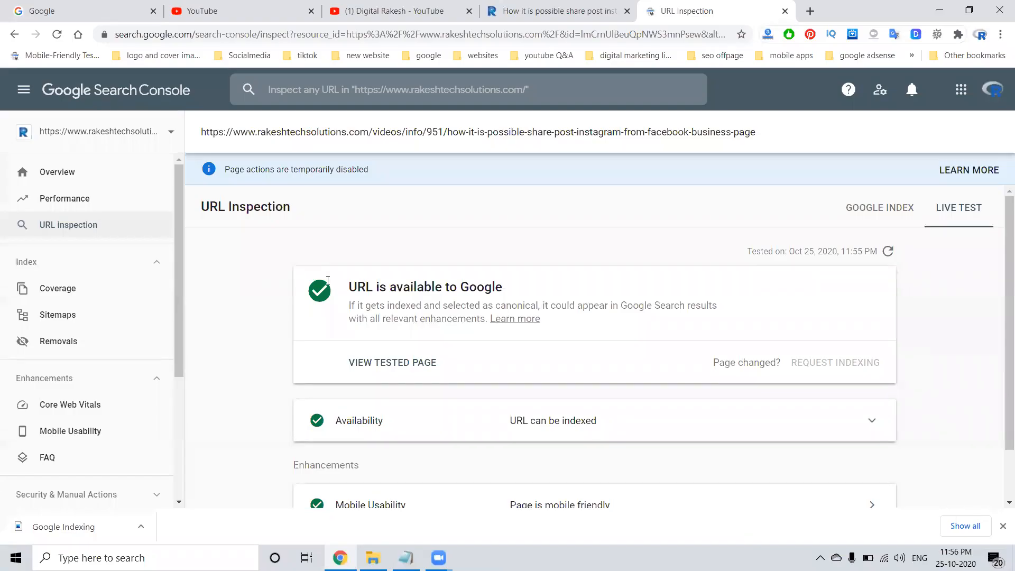
{"action": "mouse_move", "coordinate": [347, 285]}
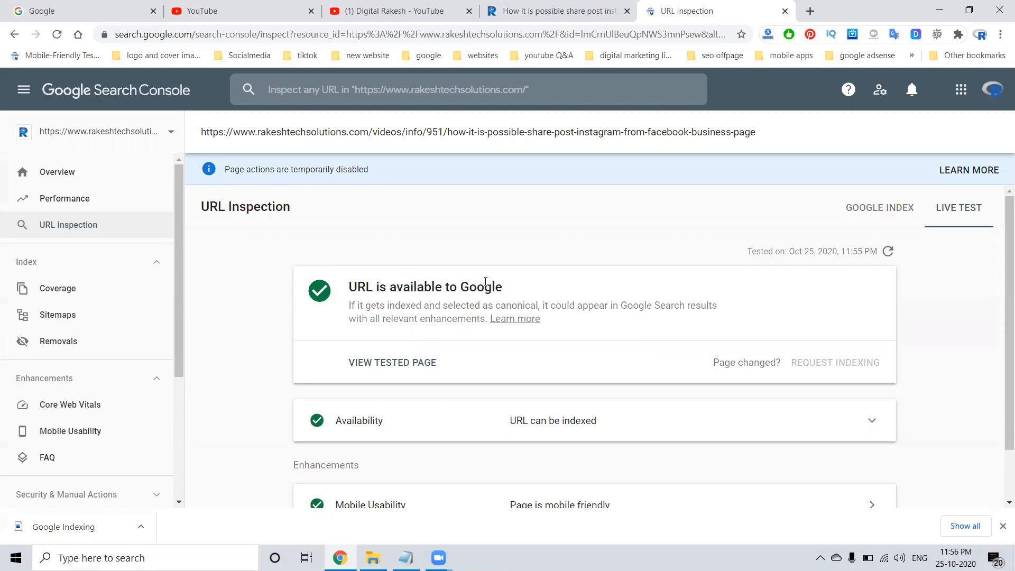
{"action": "scroll", "scroll_direction": "down", "scroll_amount": 3}
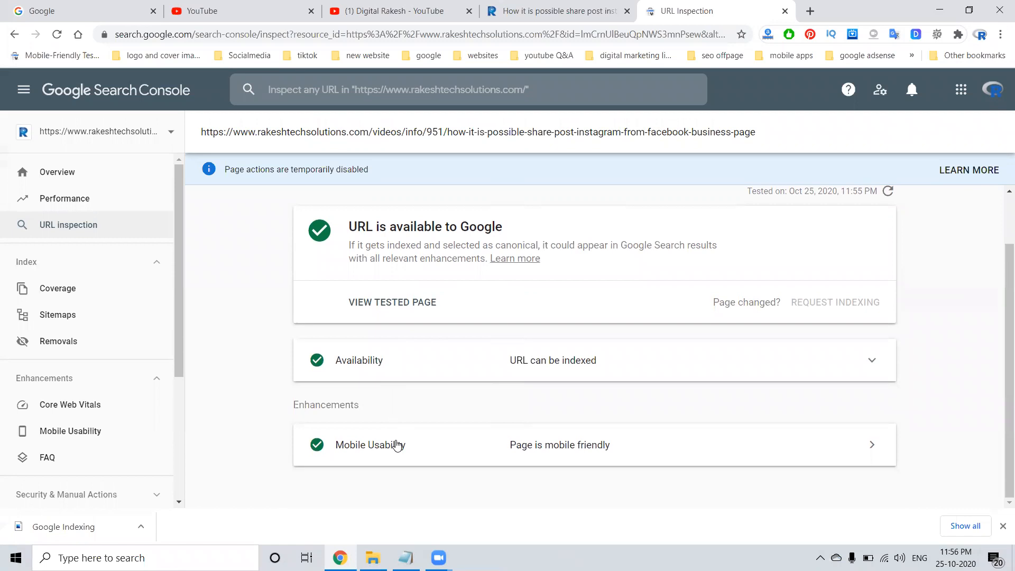
{"action": "mouse_move", "coordinate": [398, 445]}
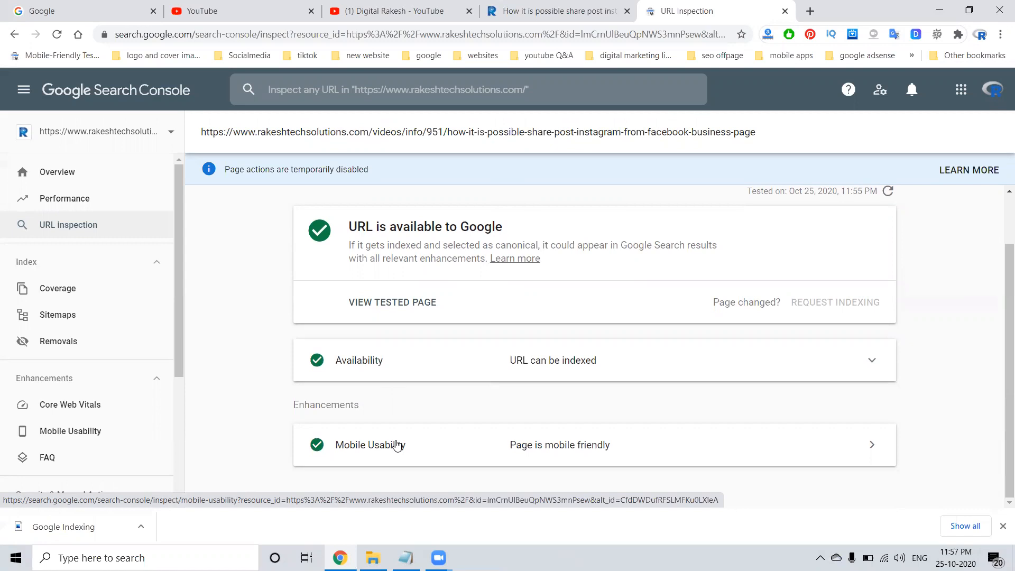
{"action": "mouse_move", "coordinate": [632, 498]}
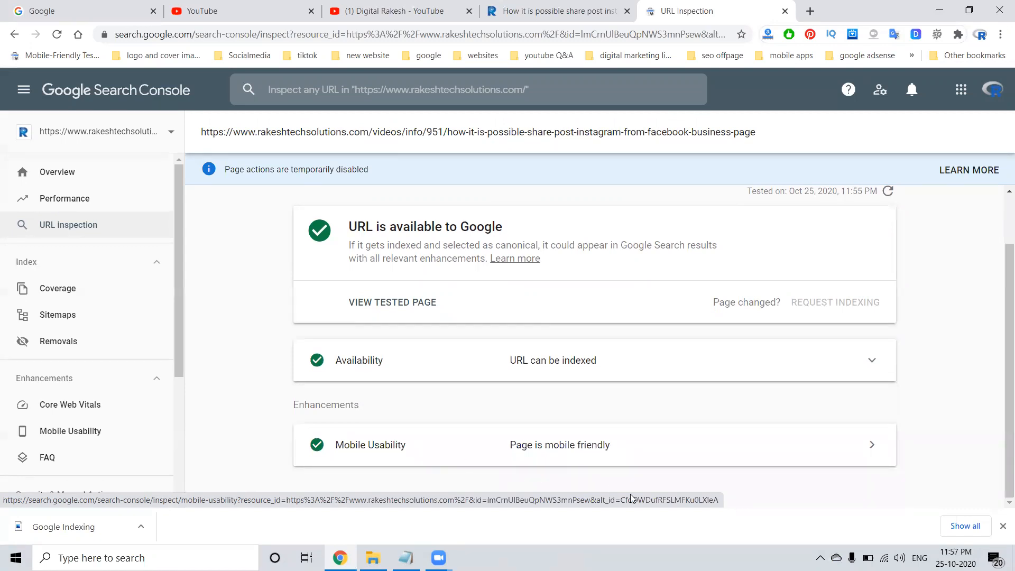
{"action": "mouse_move", "coordinate": [656, 512]}
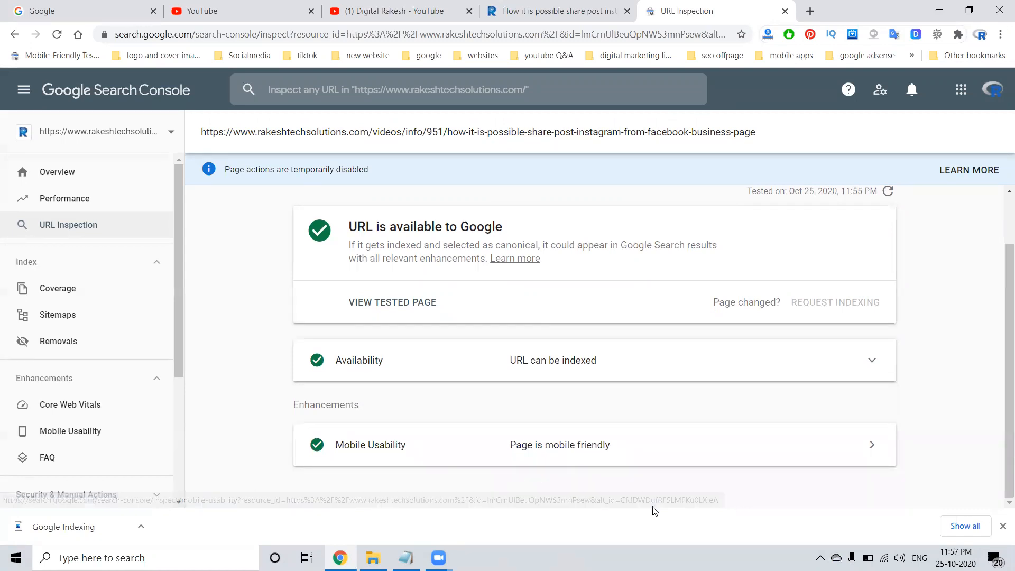